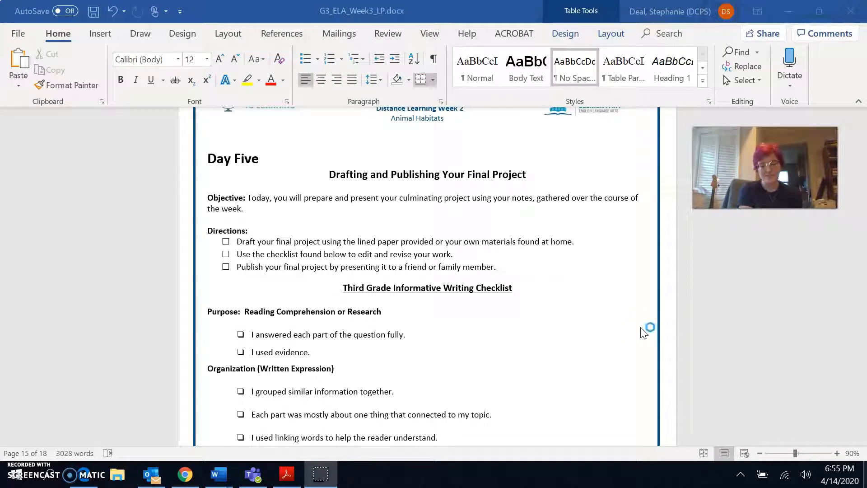
{"action": "mouse_move", "coordinate": [646, 326]}
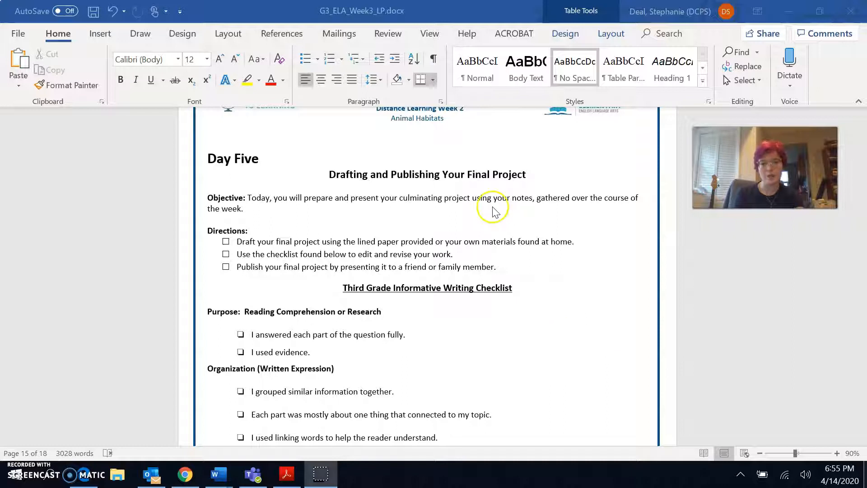
{"action": "mouse_move", "coordinate": [304, 202]}
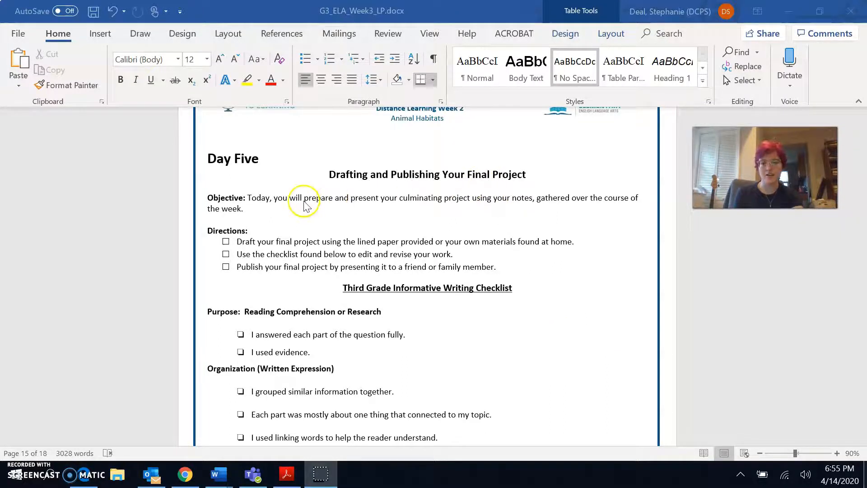
{"action": "mouse_move", "coordinate": [413, 212]}
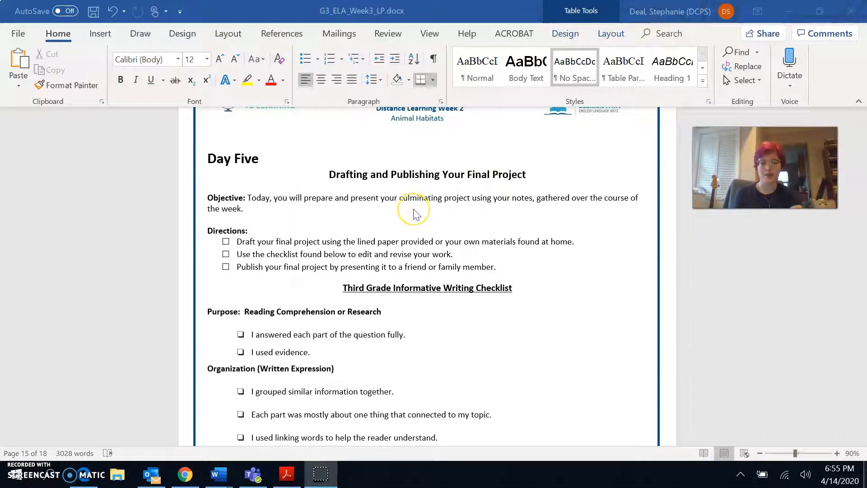
{"action": "mouse_move", "coordinate": [495, 208]}
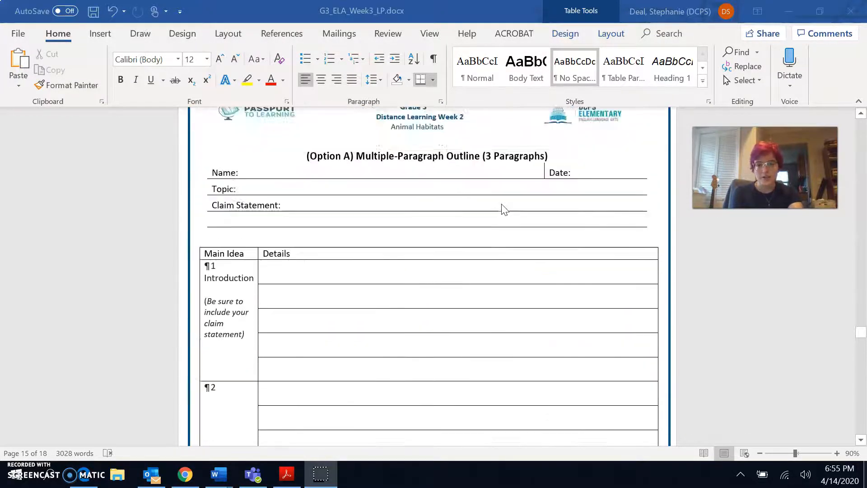
{"action": "scroll", "scroll_direction": "down", "scroll_amount": 3}
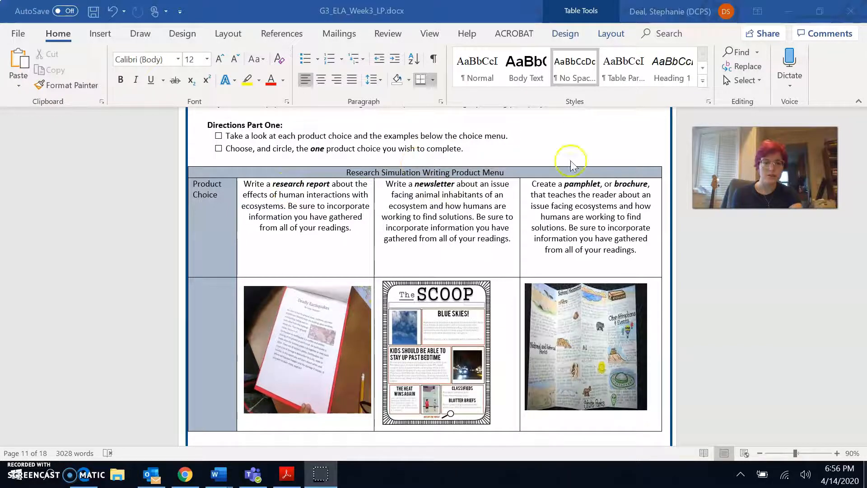
{"action": "mouse_move", "coordinate": [617, 194]}
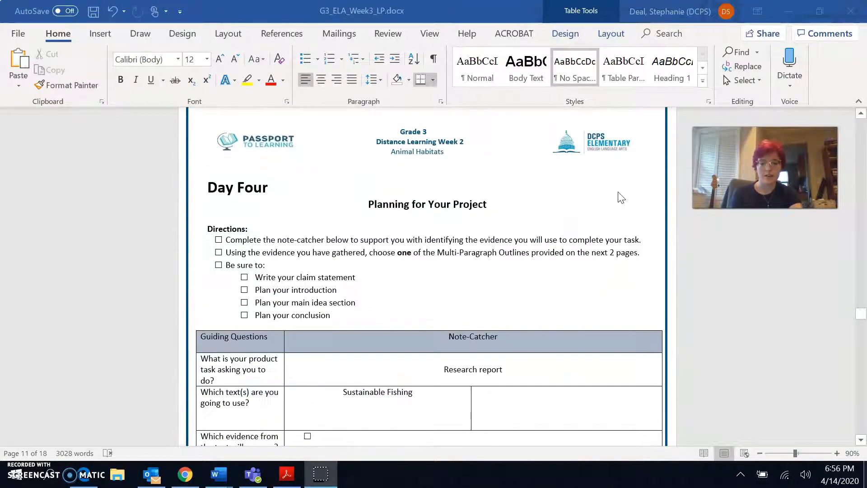
{"action": "scroll", "scroll_direction": "down", "scroll_amount": 3}
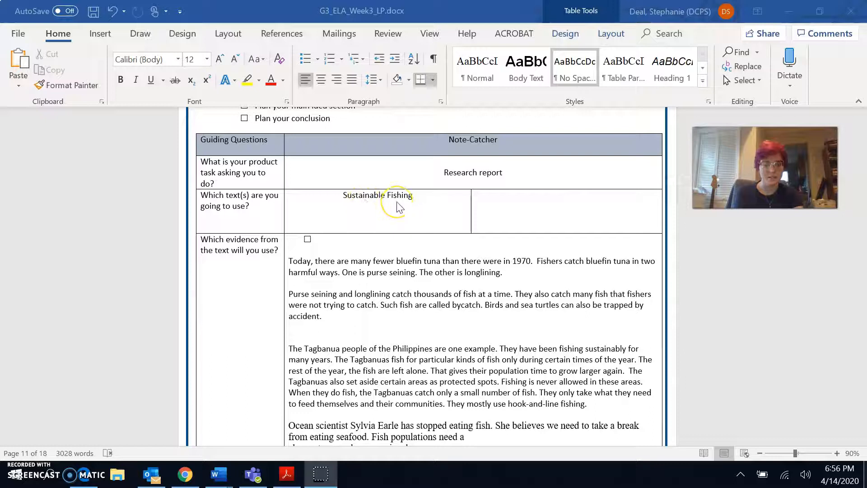
{"action": "scroll", "scroll_direction": "down", "scroll_amount": 3}
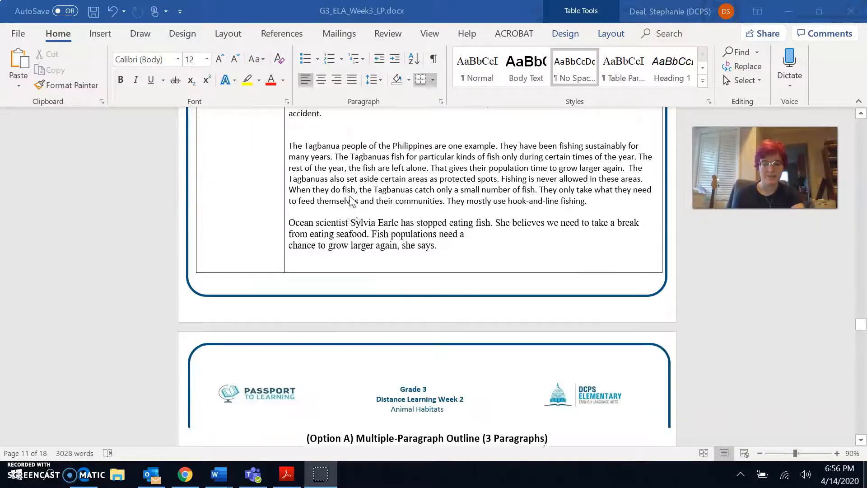
{"action": "scroll", "scroll_direction": "down", "scroll_amount": 3}
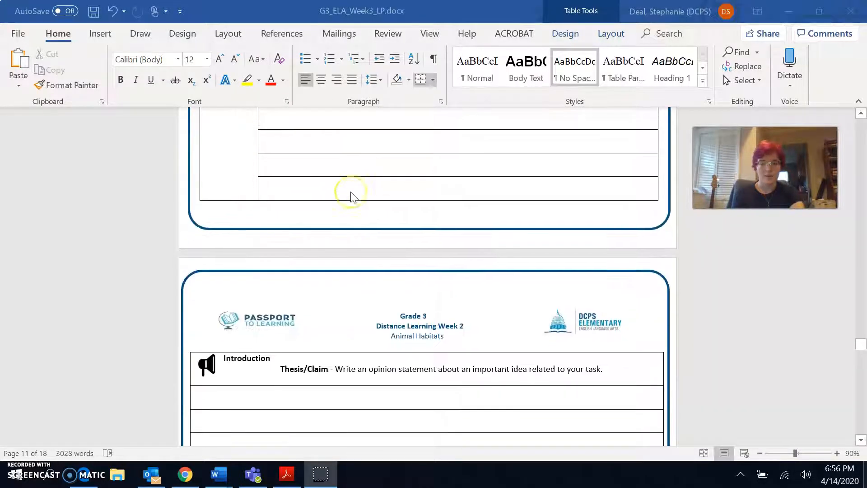
{"action": "scroll", "scroll_direction": "down", "scroll_amount": 3}
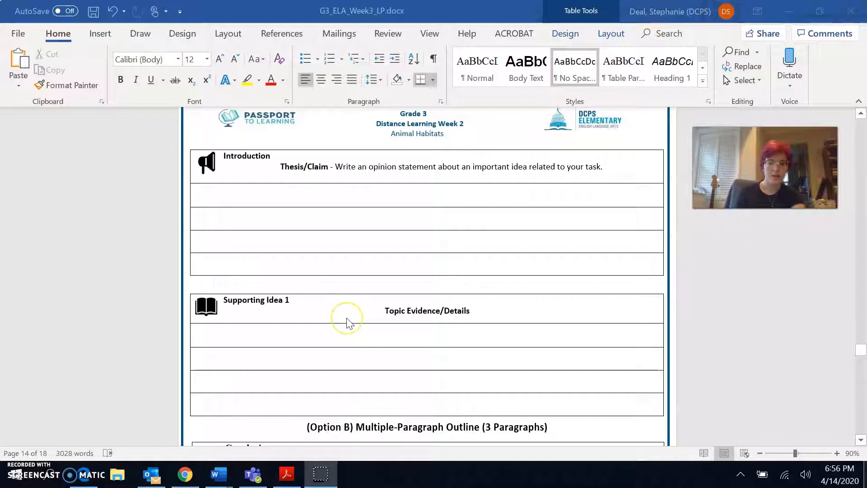
{"action": "scroll", "scroll_direction": "down", "scroll_amount": 3}
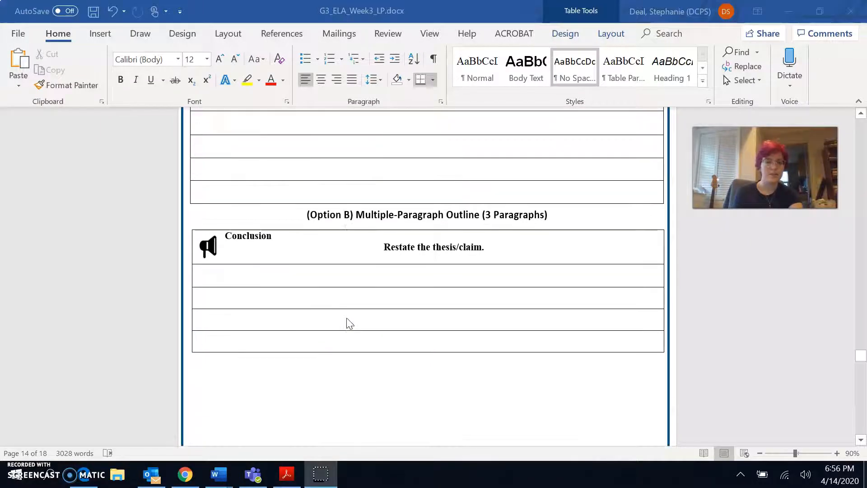
{"action": "scroll", "scroll_direction": "down", "scroll_amount": 3}
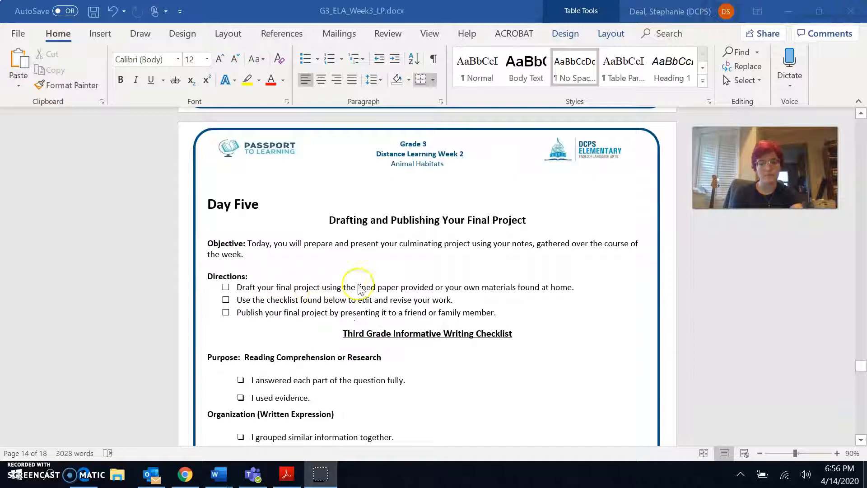
{"action": "mouse_move", "coordinate": [500, 293]}
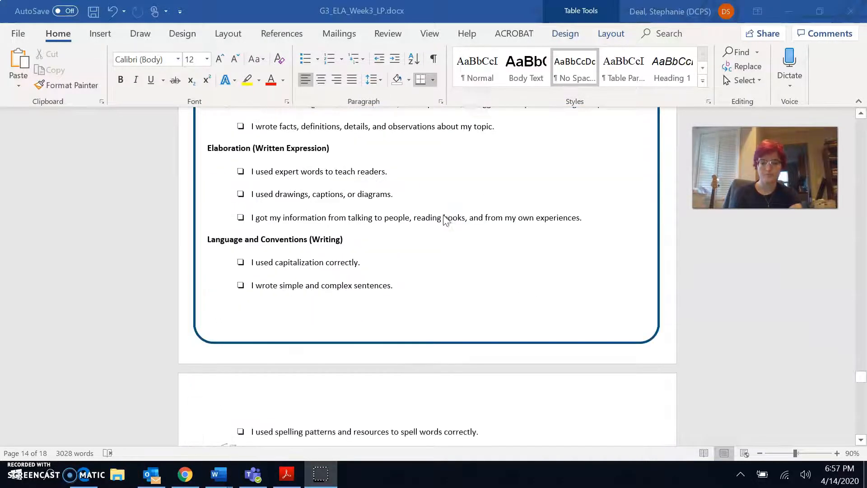
{"action": "scroll", "scroll_direction": "down", "scroll_amount": 3}
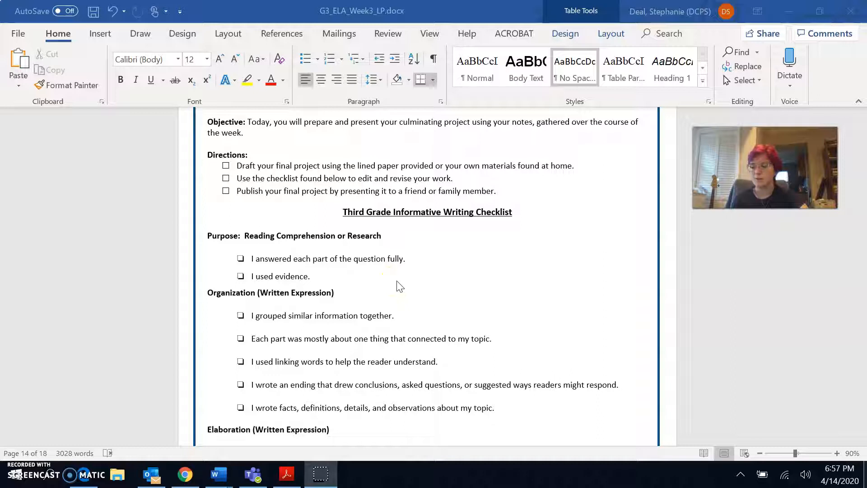
{"action": "scroll", "scroll_direction": "down", "scroll_amount": 3}
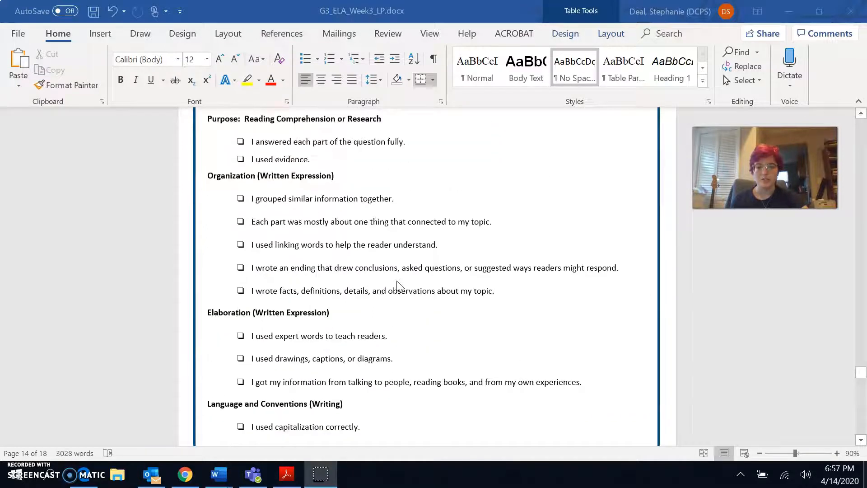
{"action": "scroll", "scroll_direction": "down", "scroll_amount": 3}
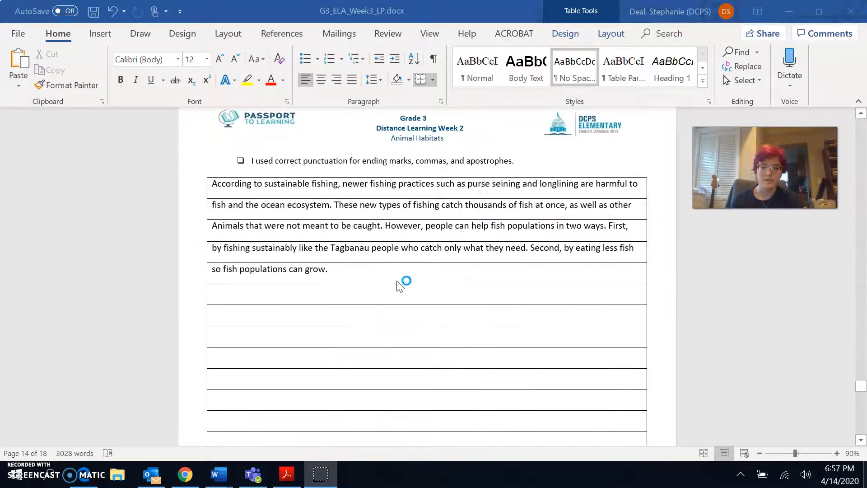
{"action": "mouse_move", "coordinate": [491, 319]}
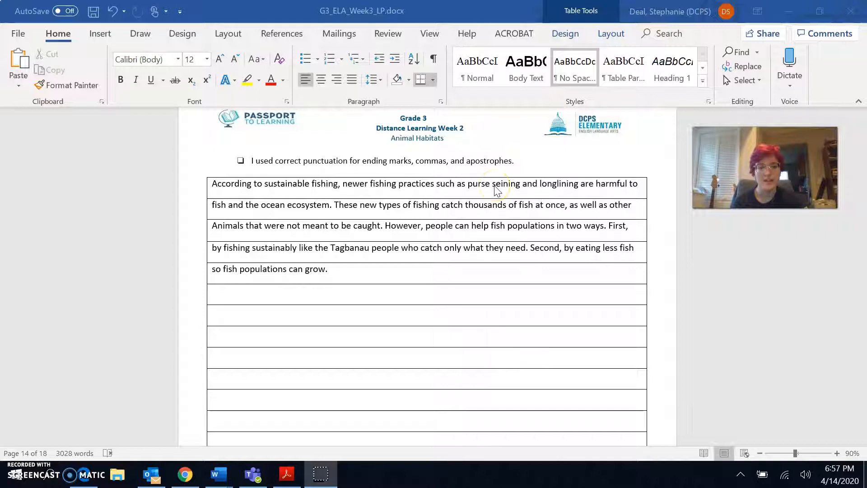
{"action": "mouse_move", "coordinate": [297, 191]}
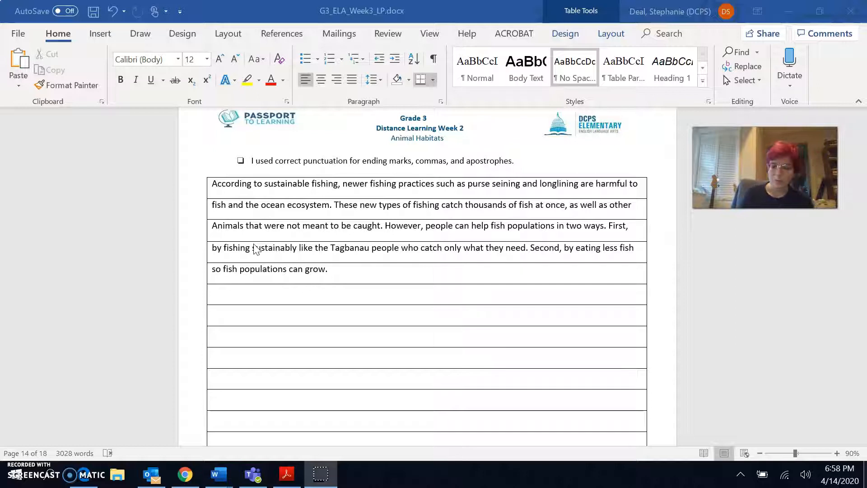
{"action": "scroll", "scroll_direction": "down", "scroll_amount": 3}
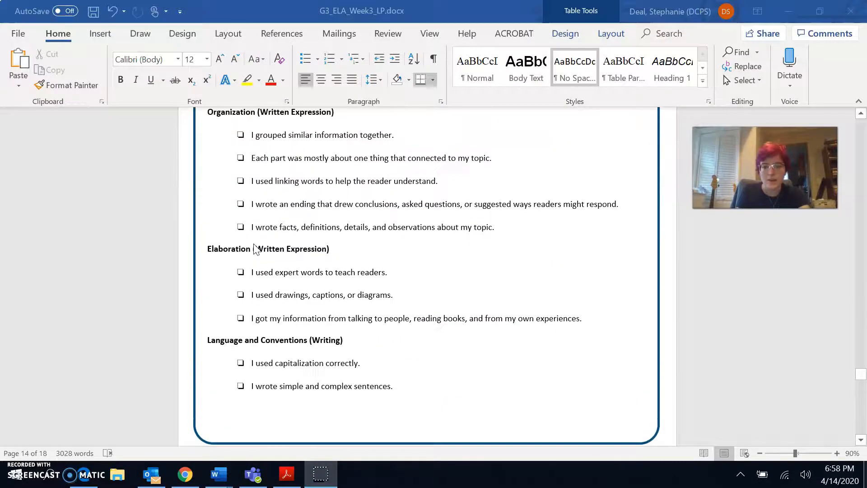
{"action": "scroll", "scroll_direction": "up", "scroll_amount": 3}
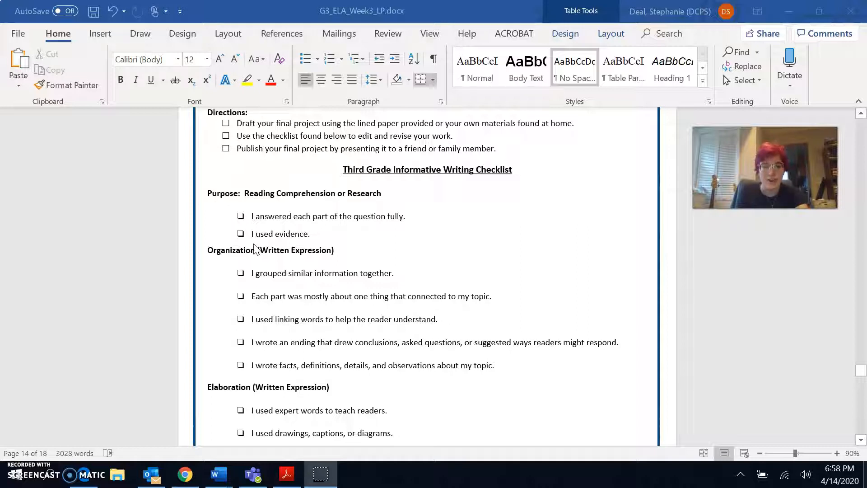
{"action": "scroll", "scroll_direction": "down", "scroll_amount": 3}
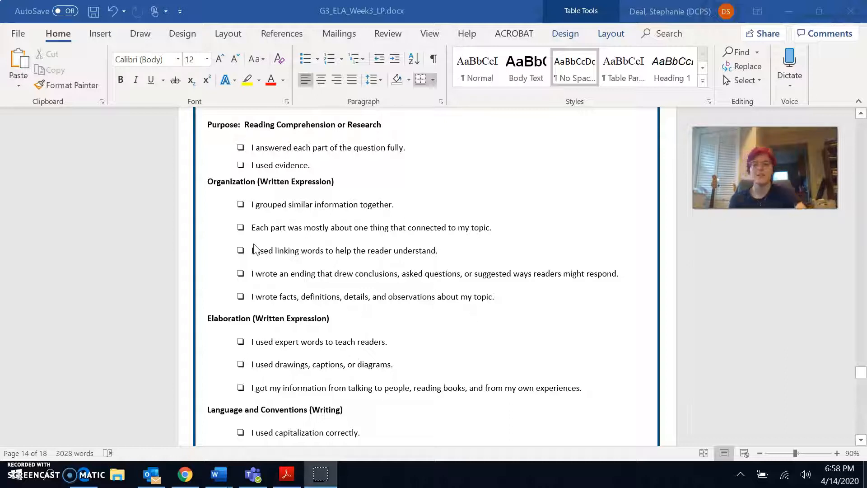
{"action": "scroll", "scroll_direction": "down", "scroll_amount": 3}
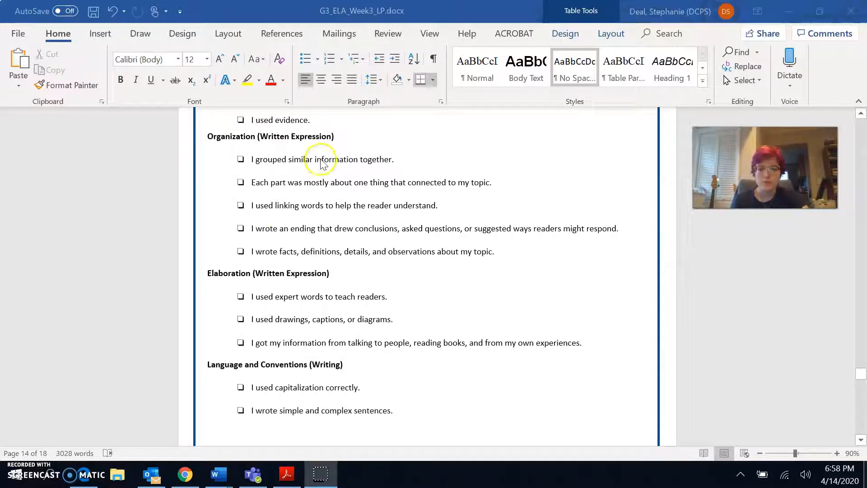
{"action": "scroll", "scroll_direction": "down", "scroll_amount": 3}
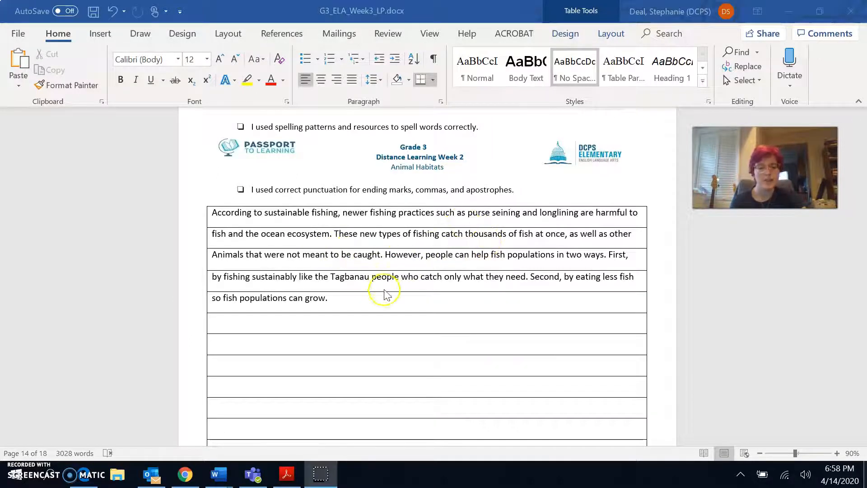
{"action": "mouse_move", "coordinate": [517, 290]}
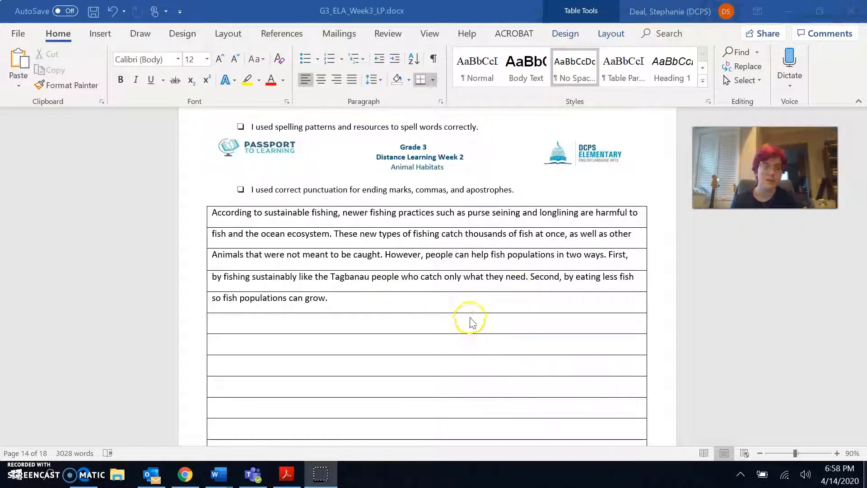
{"action": "scroll", "scroll_direction": "down", "scroll_amount": 3}
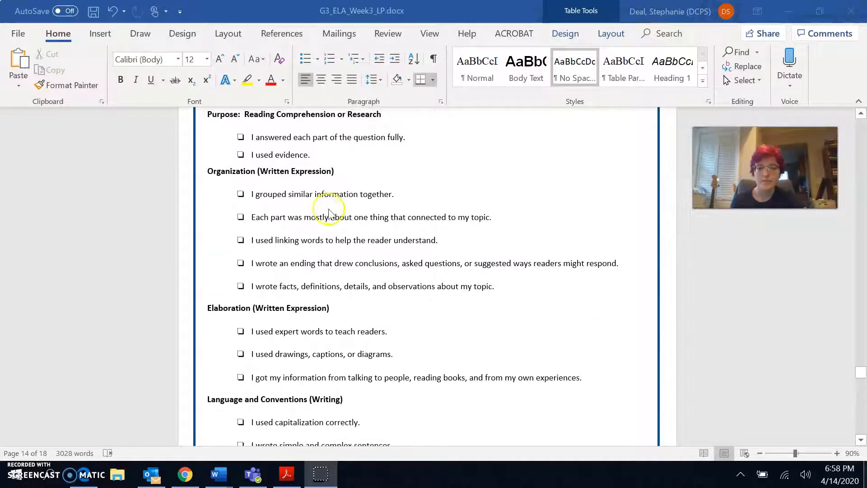
{"action": "mouse_move", "coordinate": [415, 218]}
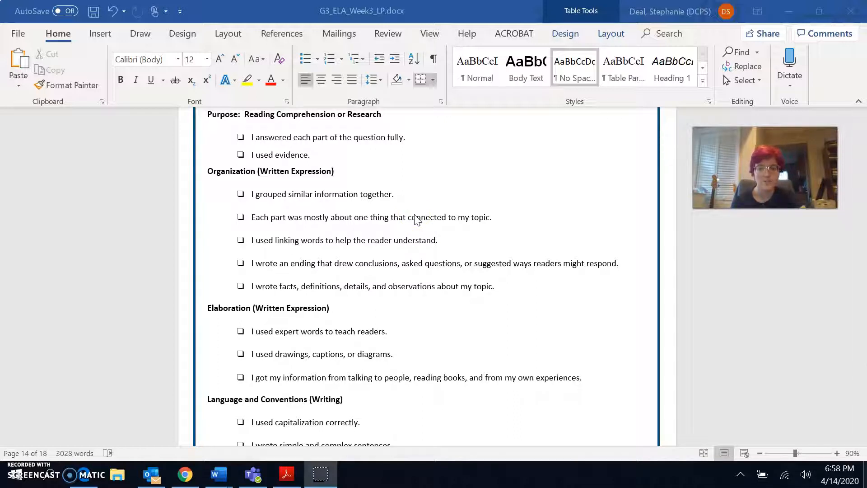
{"action": "scroll", "scroll_direction": "down", "scroll_amount": 3}
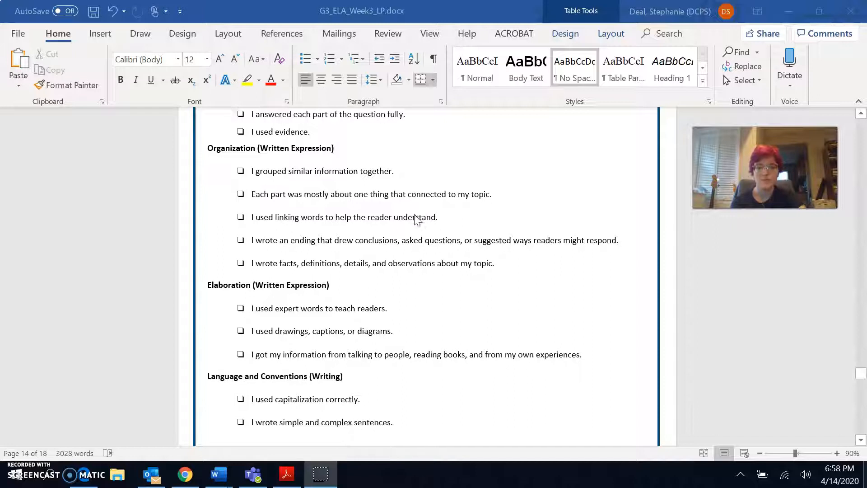
{"action": "scroll", "scroll_direction": "down", "scroll_amount": 3}
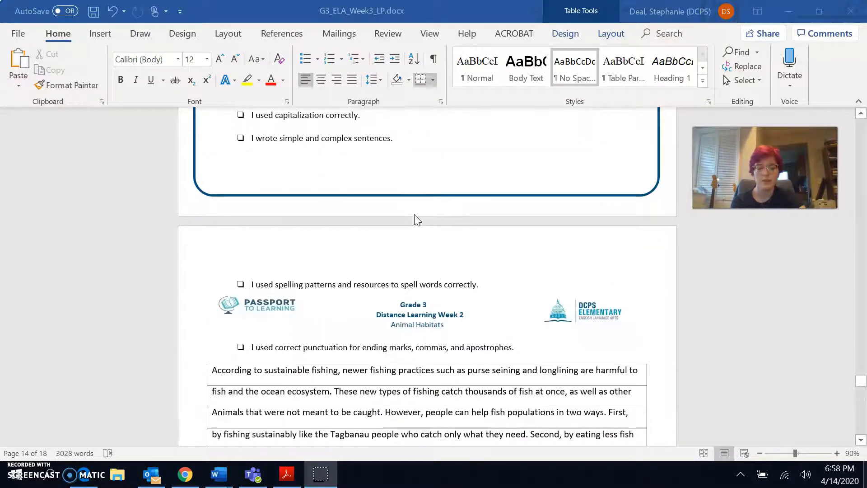
{"action": "scroll", "scroll_direction": "down", "scroll_amount": 3}
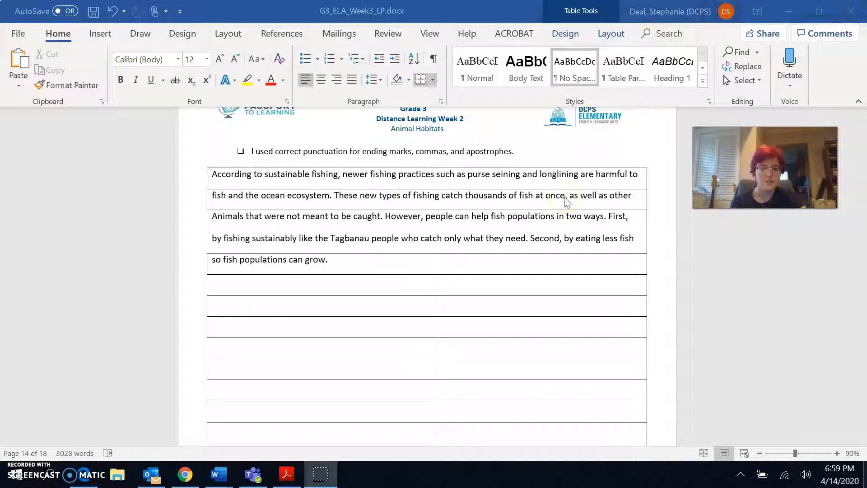
{"action": "mouse_move", "coordinate": [328, 210]}
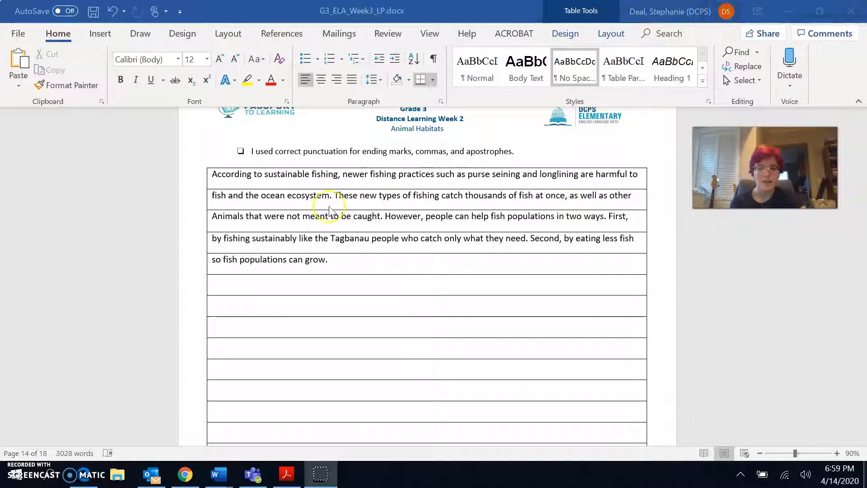
{"action": "mouse_move", "coordinate": [370, 220]}
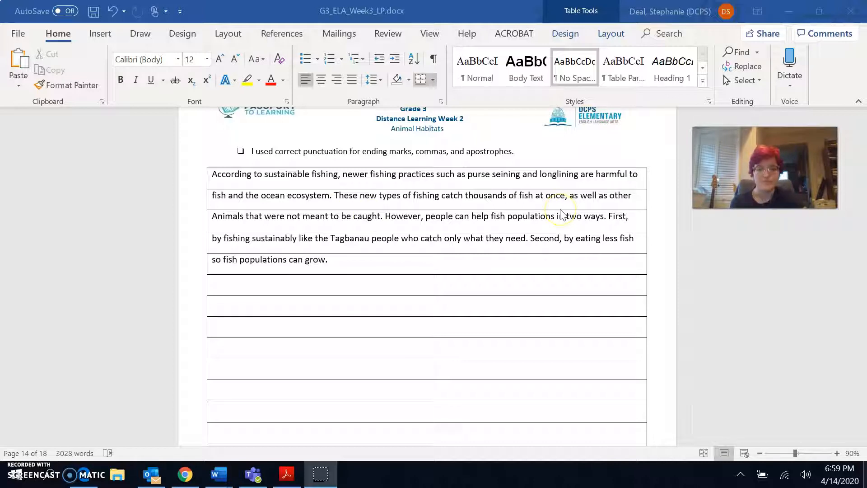
{"action": "mouse_move", "coordinate": [573, 200]}
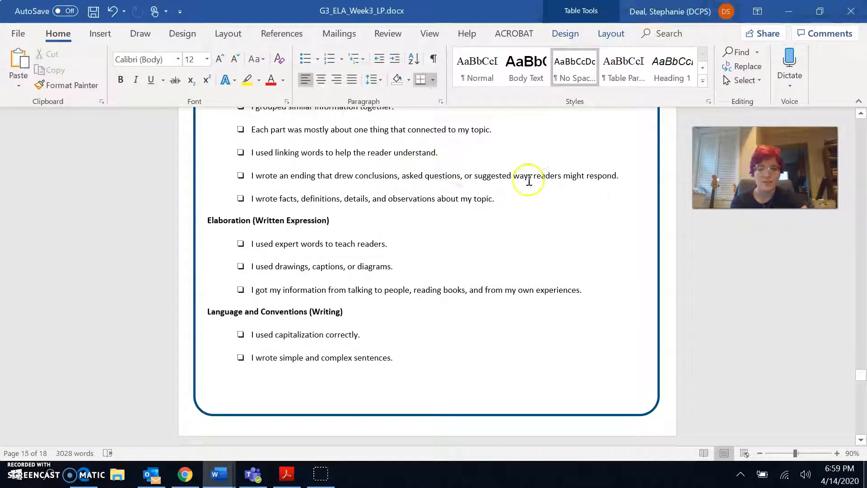
{"action": "scroll", "scroll_direction": "down", "scroll_amount": 3}
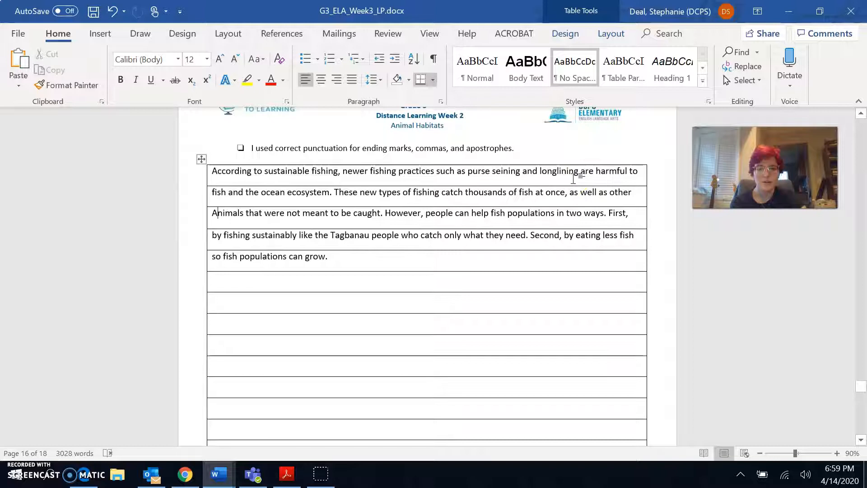
{"action": "mouse_move", "coordinate": [411, 271]}
{"action": "type", "text": " In con"}
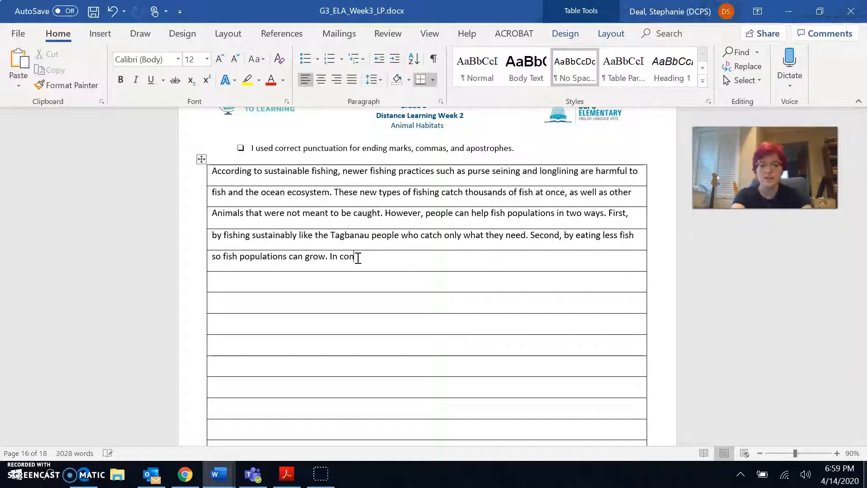
{"action": "type", "text": "clusion"}
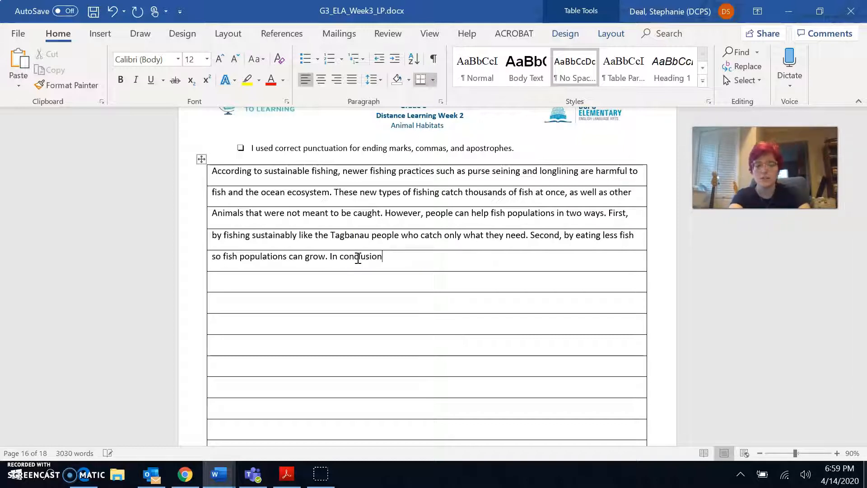
{"action": "type", "text": ","}
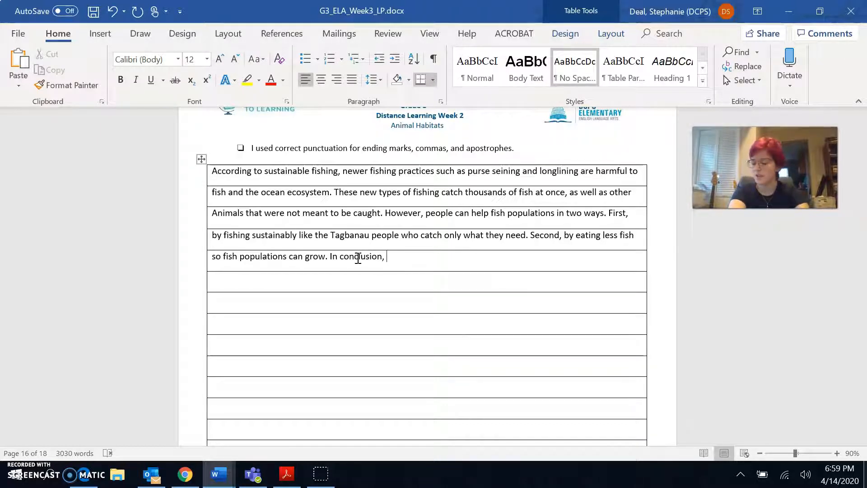
{"action": "type", "text": "new"}
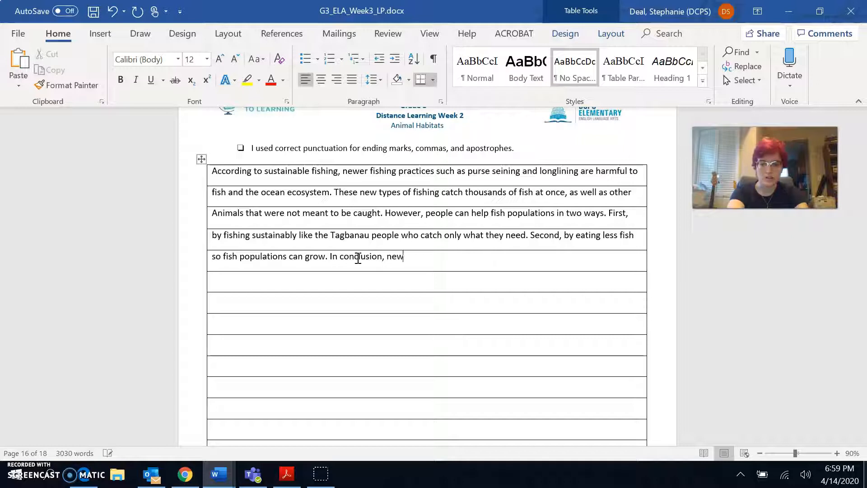
{"action": "type", "text": "fishing"}
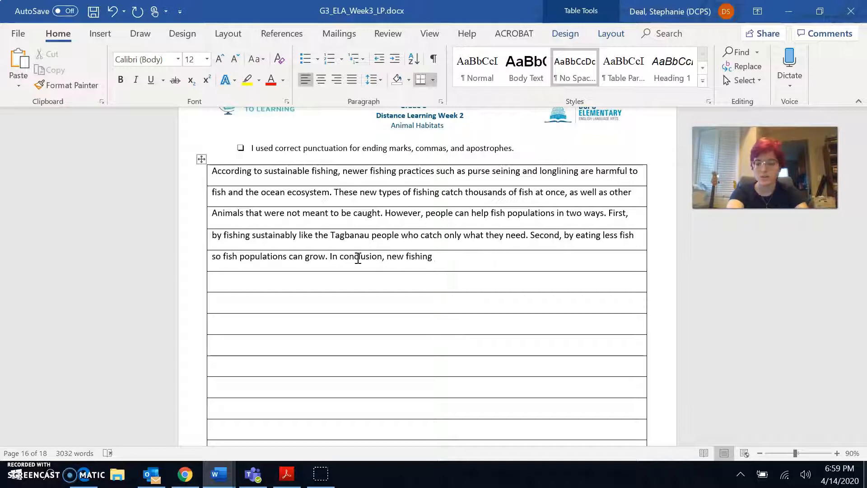
{"action": "type", "text": "practices are har"}
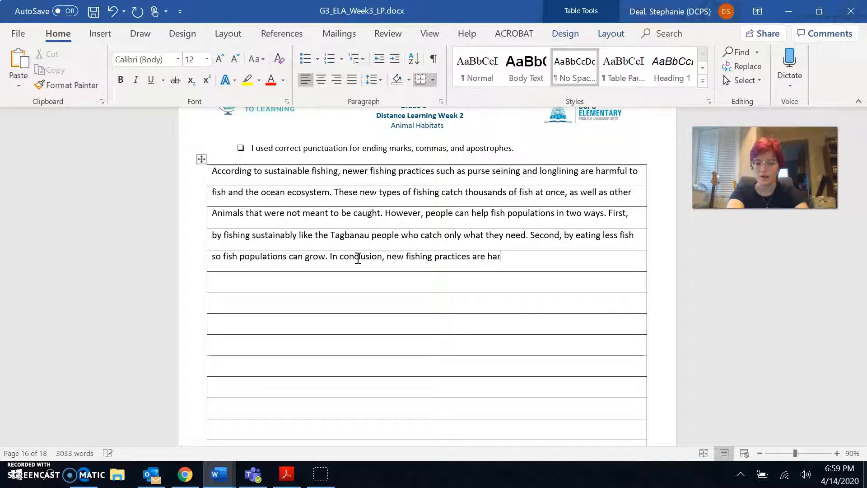
{"action": "type", "text": "mful to"}
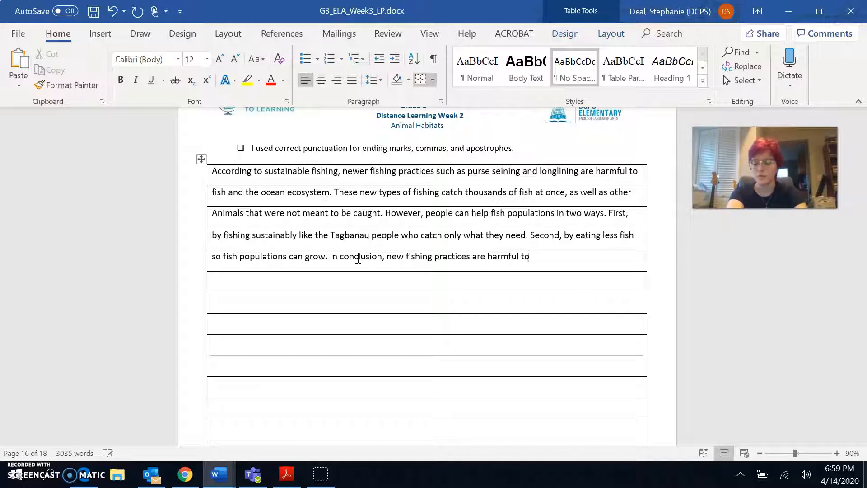
{"action": "type", "text": "the ocean,"}
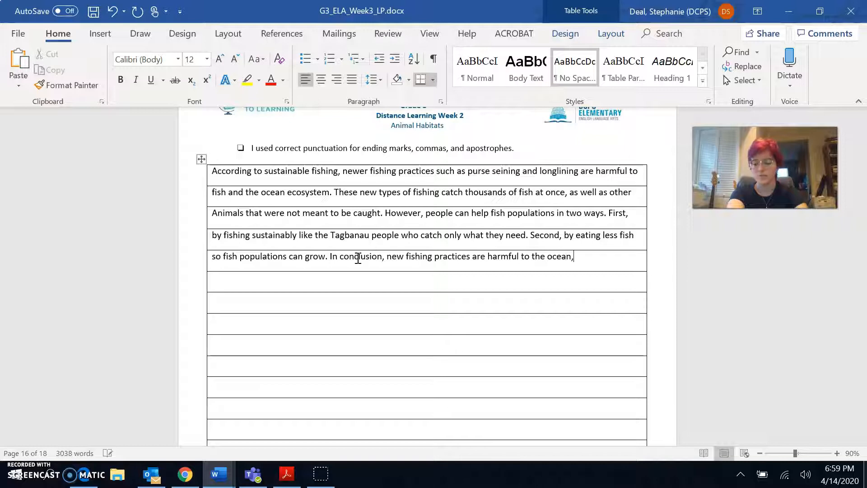
{"action": "type", "text": "and peo"}
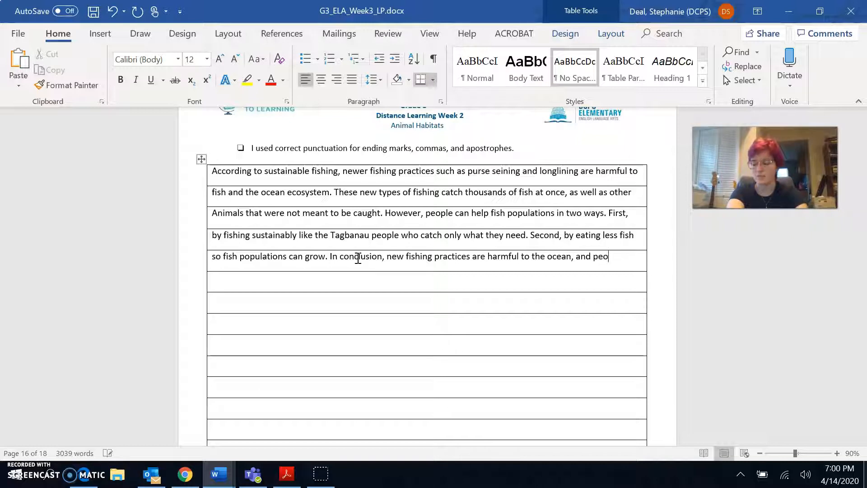
{"action": "type", "text": "ple need"}
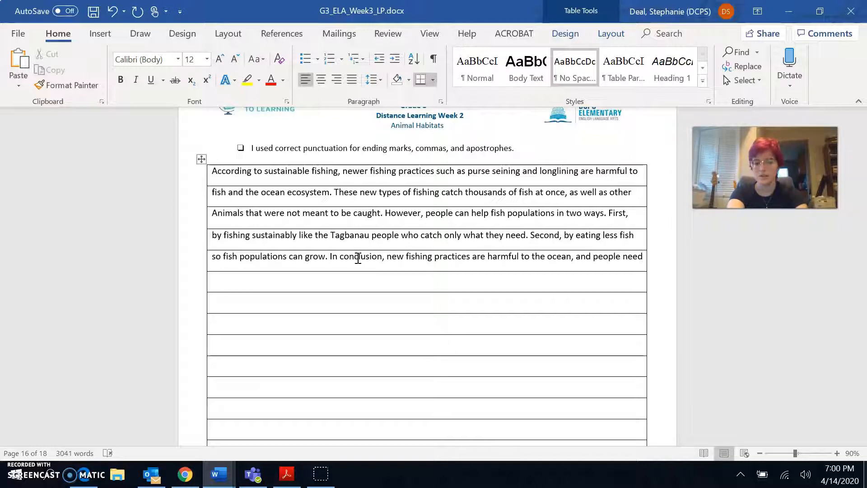
{"action": "type", "text": "To"}
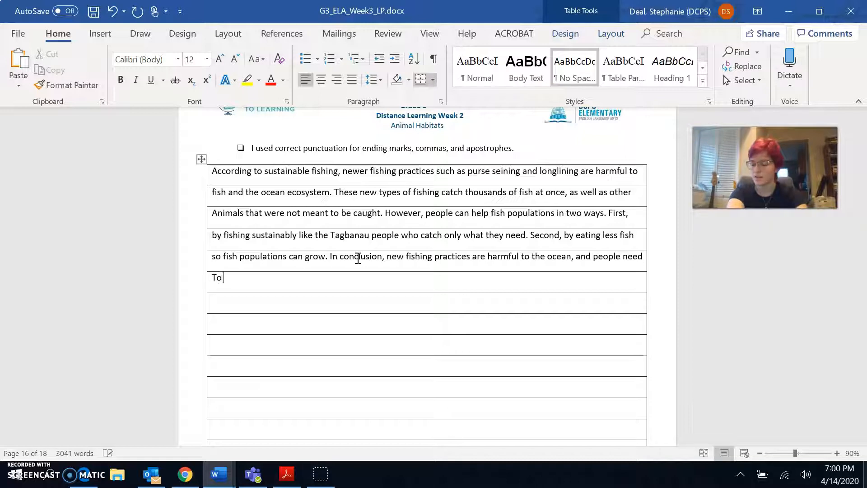
{"action": "type", "text": "help save the fish"}
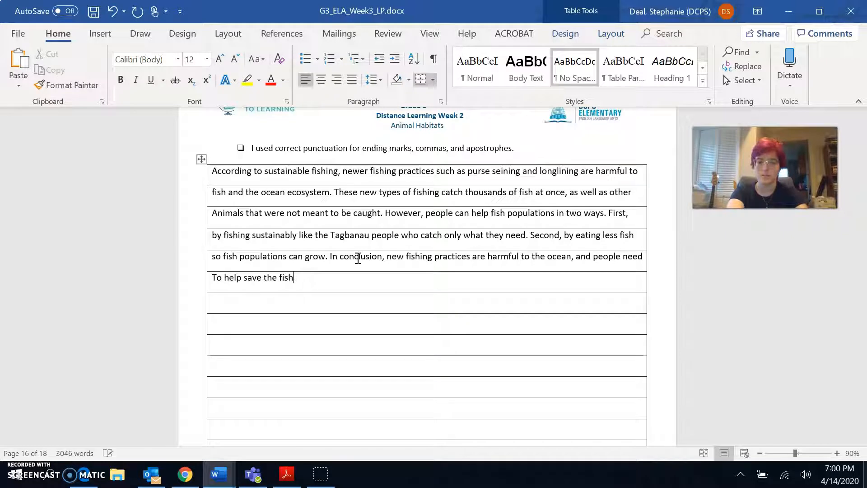
{"action": "type", "text": "."}
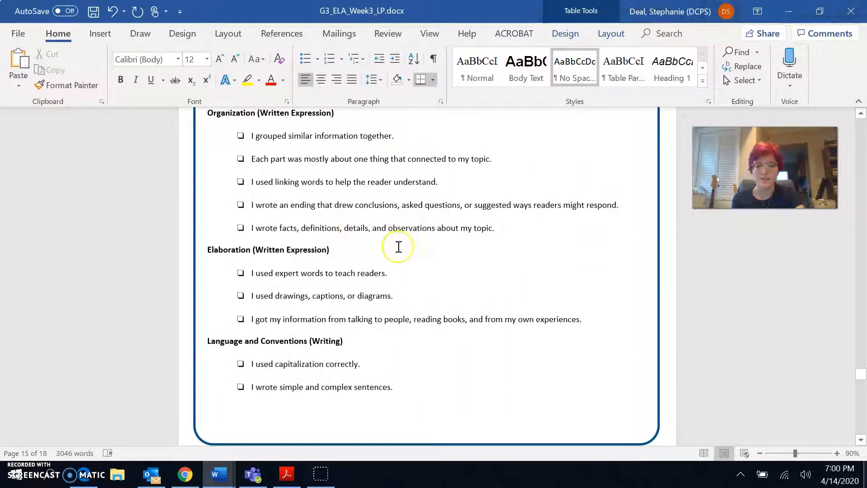
{"action": "scroll", "scroll_direction": "down", "scroll_amount": 3}
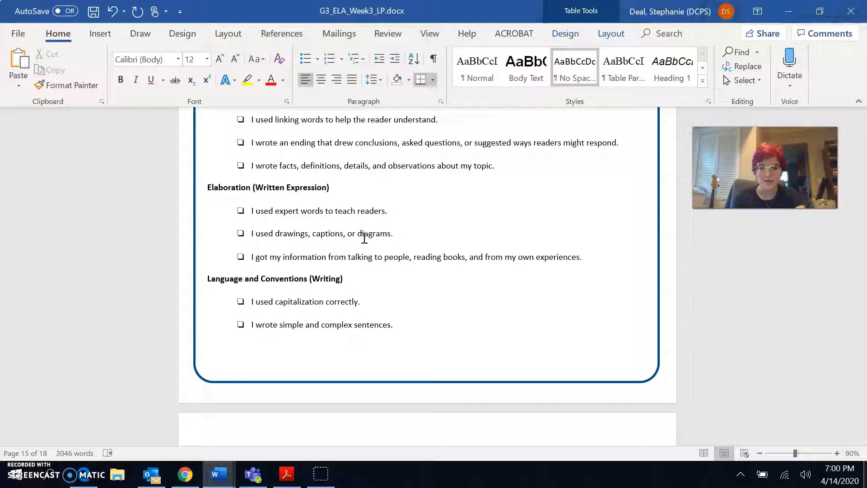
{"action": "scroll", "scroll_direction": "down", "scroll_amount": 3}
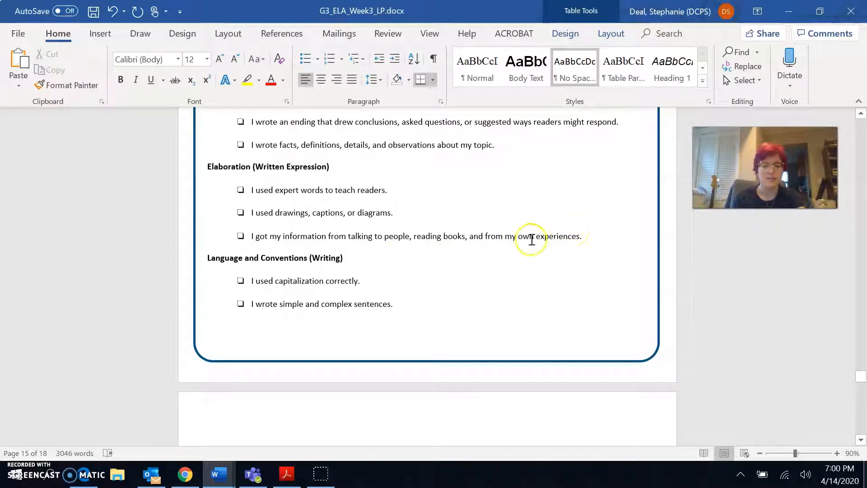
{"action": "mouse_move", "coordinate": [417, 194]}
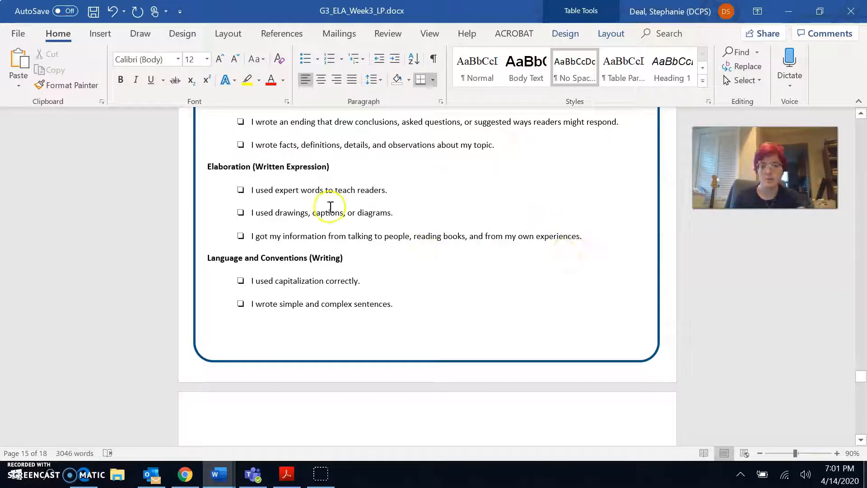
{"action": "scroll", "scroll_direction": "down", "scroll_amount": 3}
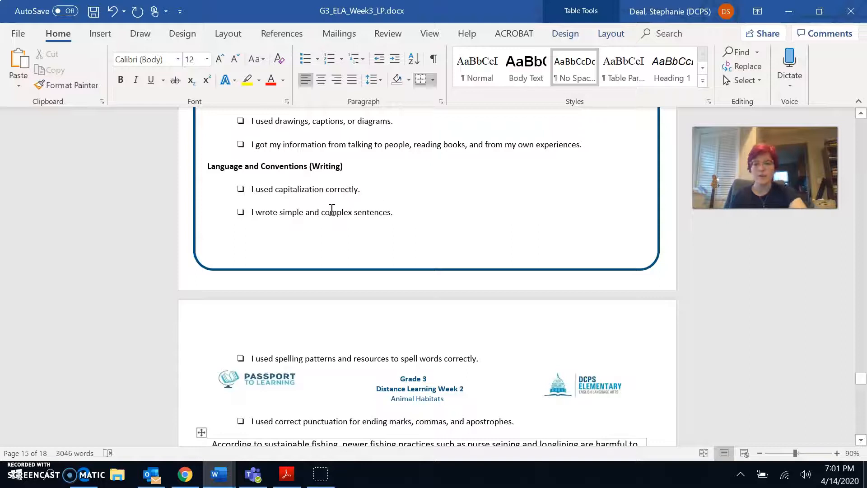
{"action": "scroll", "scroll_direction": "down", "scroll_amount": 3}
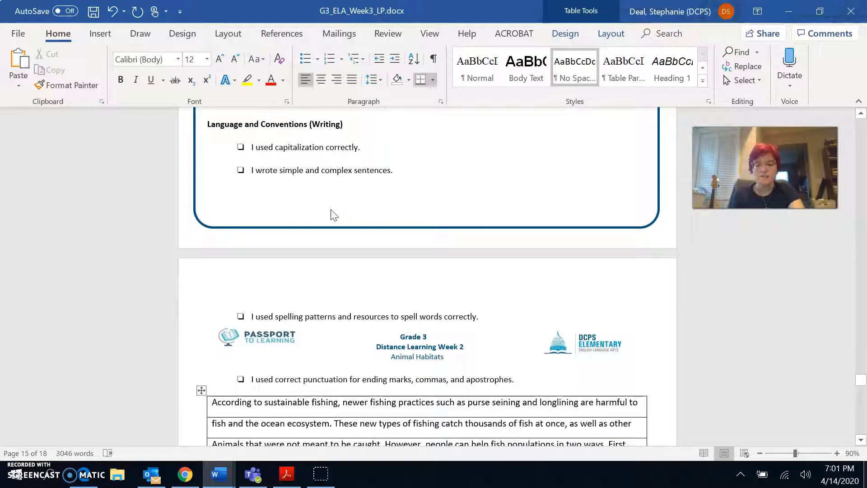
{"action": "mouse_move", "coordinate": [341, 175]}
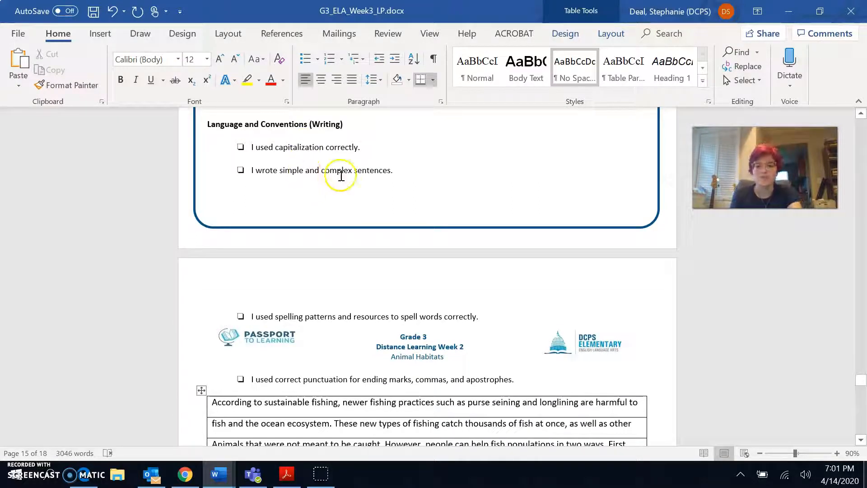
{"action": "scroll", "scroll_direction": "down", "scroll_amount": 3}
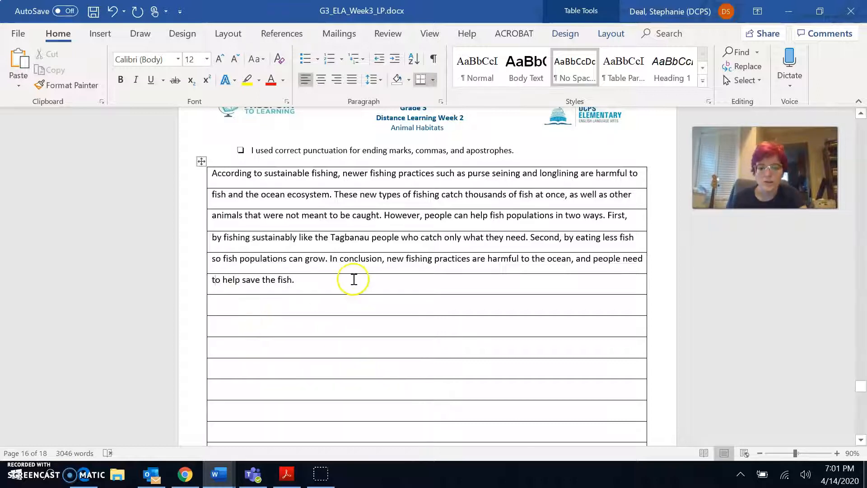
{"action": "scroll", "scroll_direction": "down", "scroll_amount": 3}
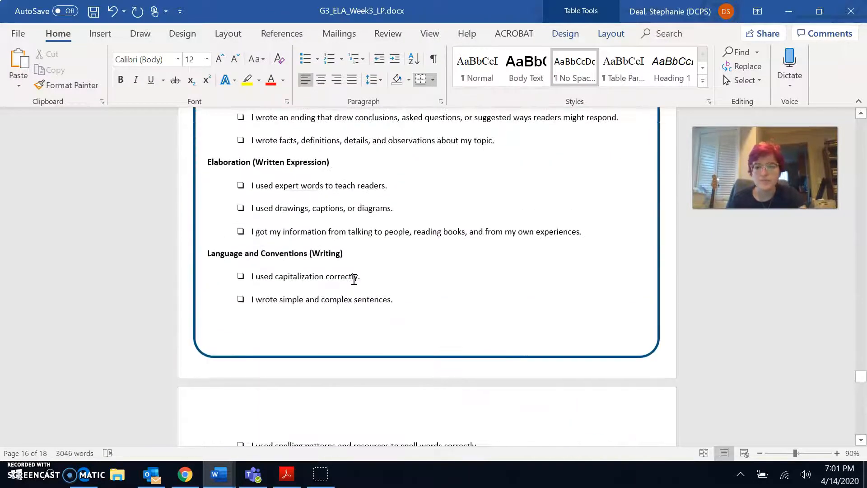
{"action": "scroll", "scroll_direction": "down", "scroll_amount": 3}
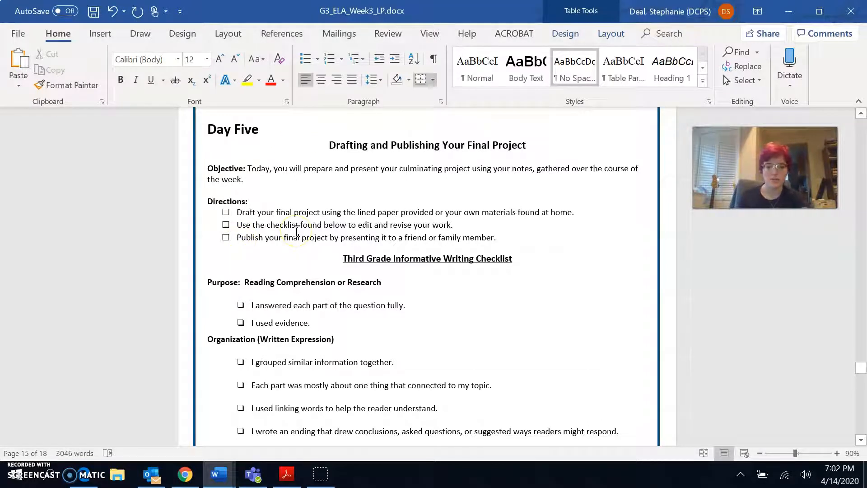
{"action": "scroll", "scroll_direction": "down", "scroll_amount": 3}
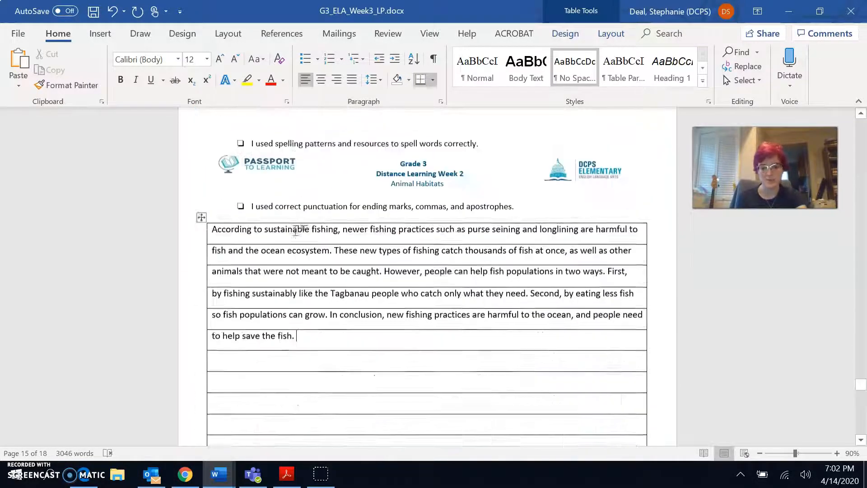
{"action": "scroll", "scroll_direction": "down", "scroll_amount": 3}
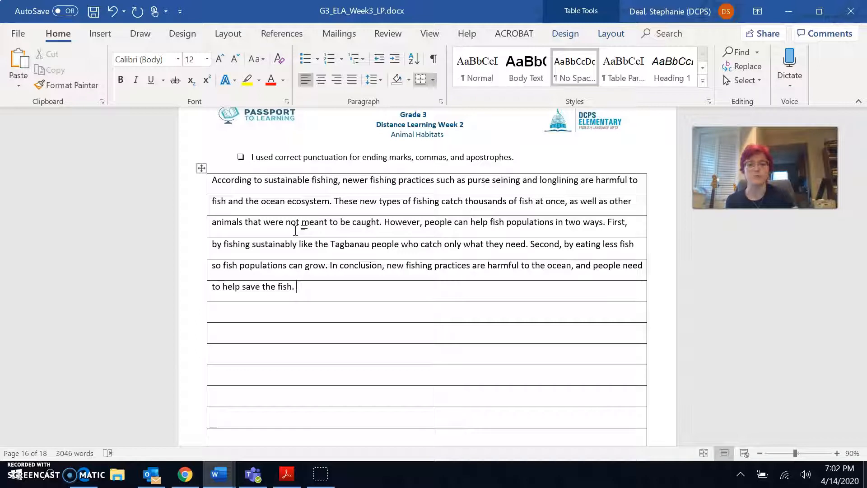
{"action": "scroll", "scroll_direction": "down", "scroll_amount": 3}
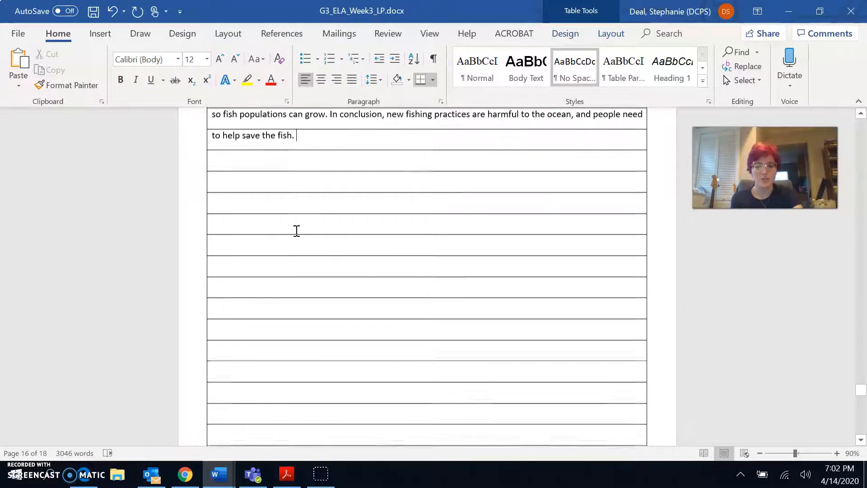